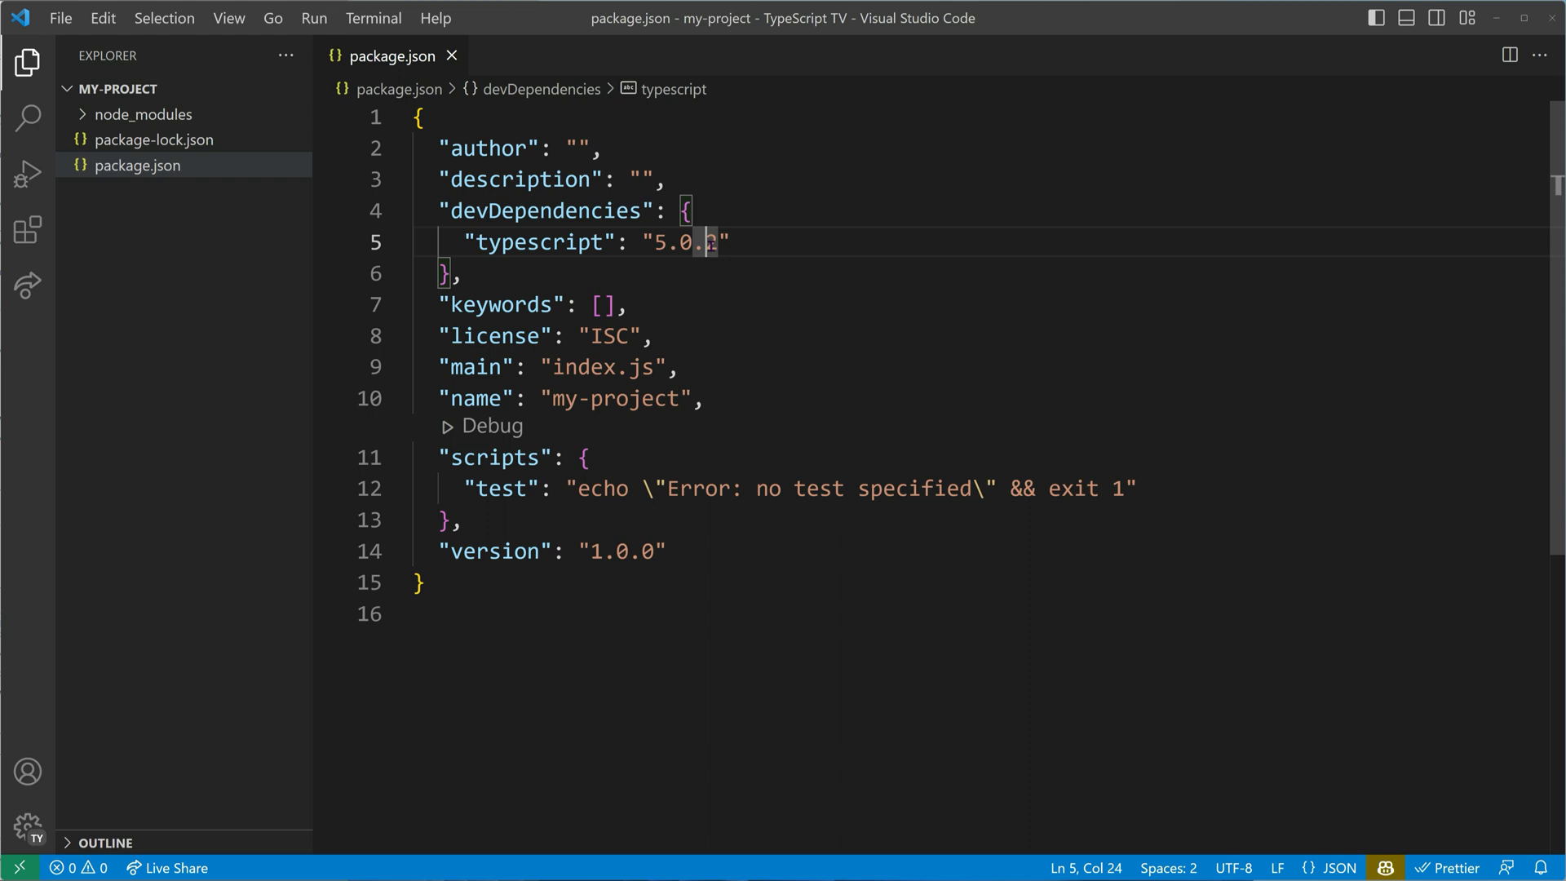
# Step: Change the typescript devDependency version in package.json to "5.X.X"
pyautogui.write('X')
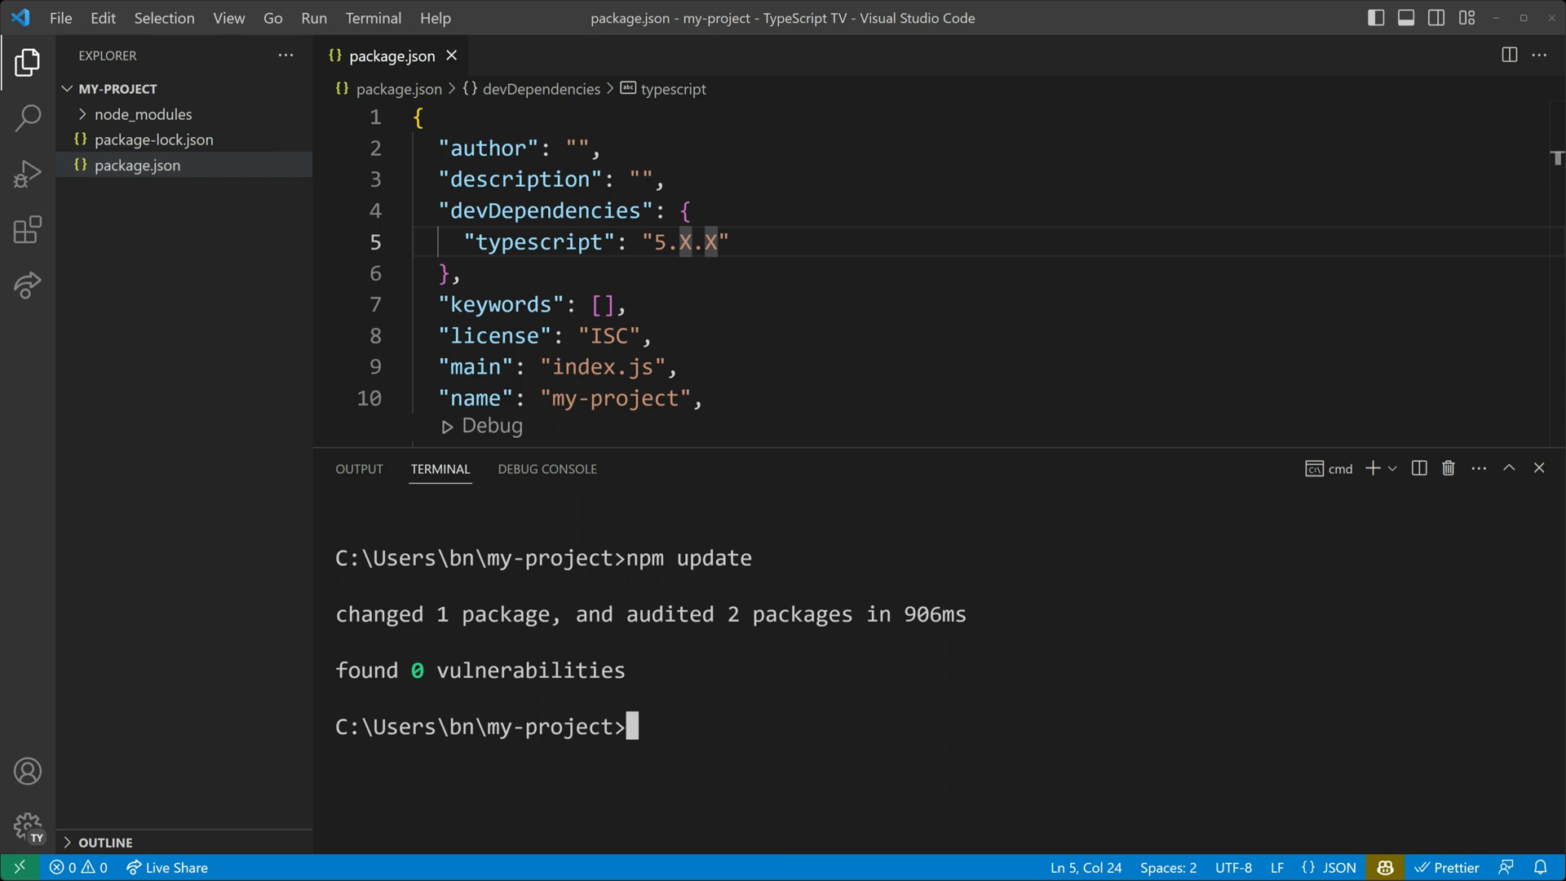
# Step: Run npm install, then open package-lock.json to confirm typescript 5.0.2
pyautogui.write('npm install')
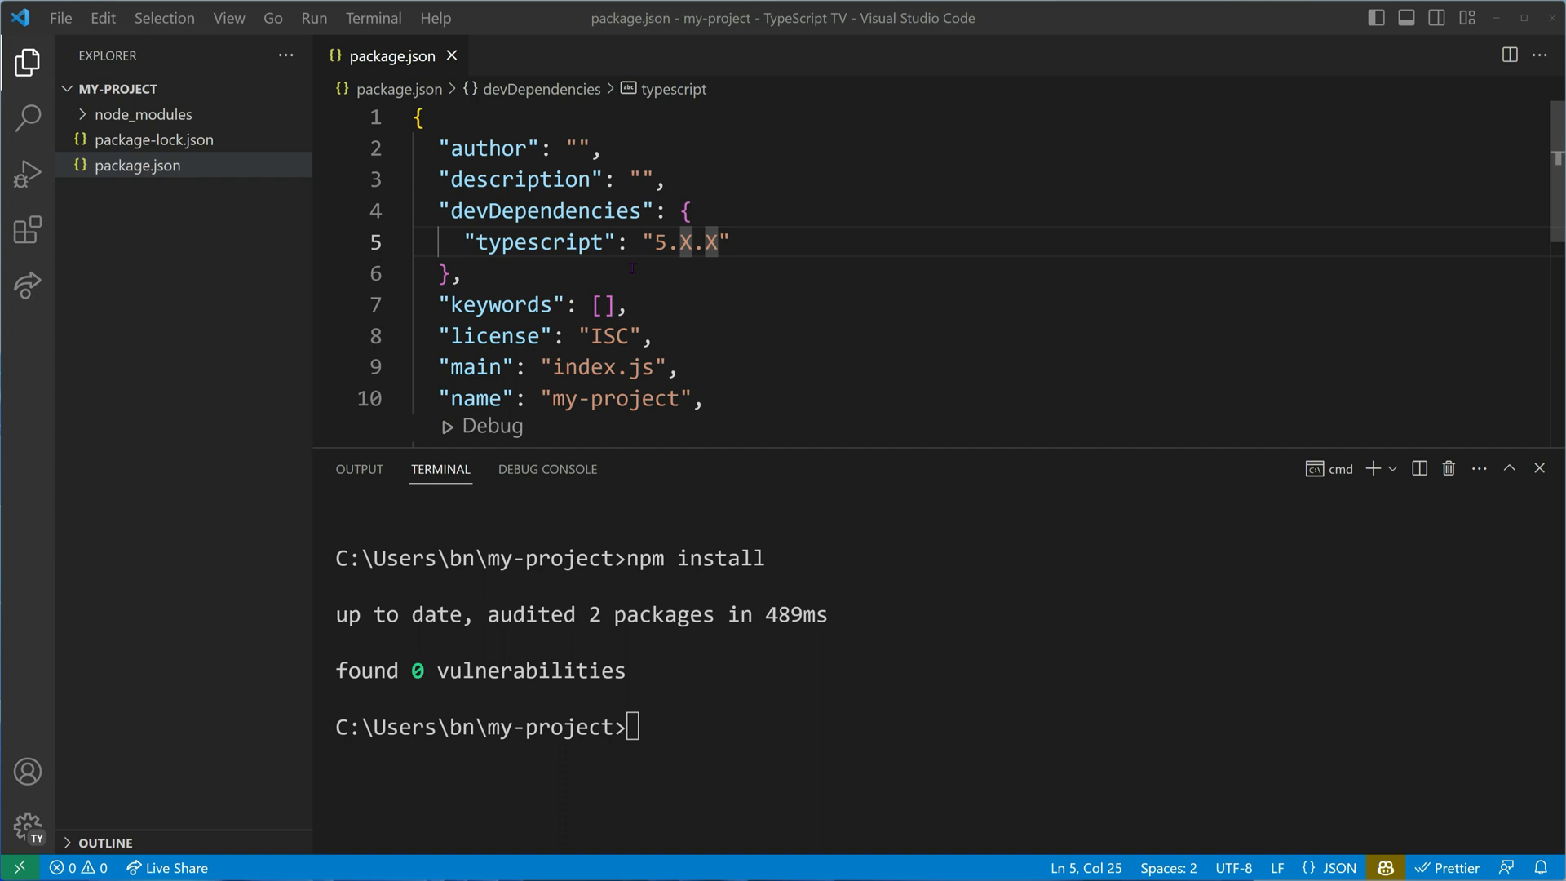
pyautogui.click(154, 139)
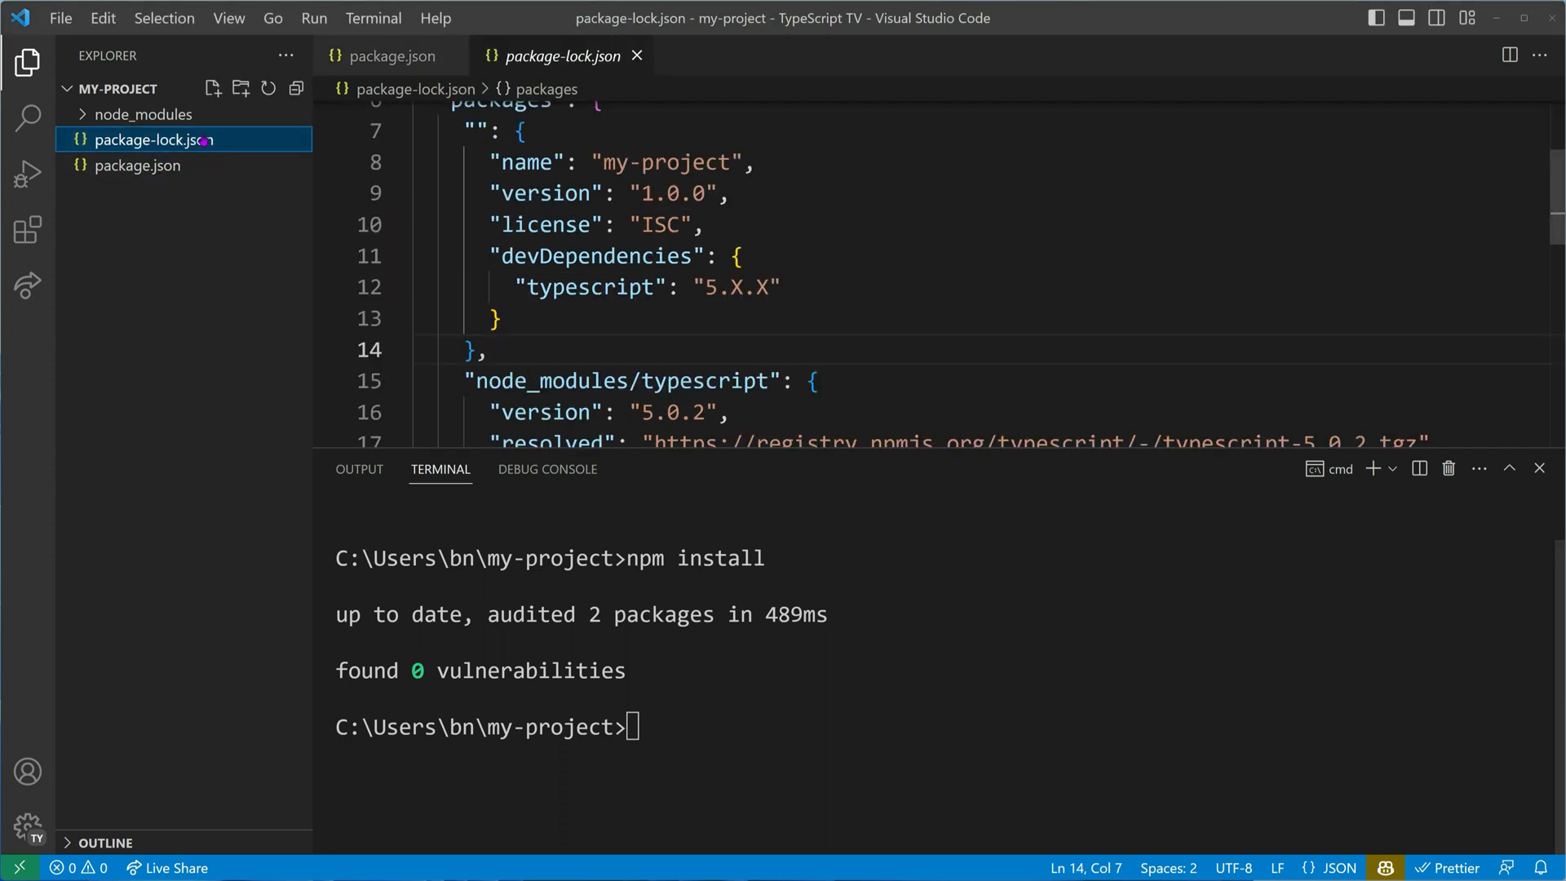